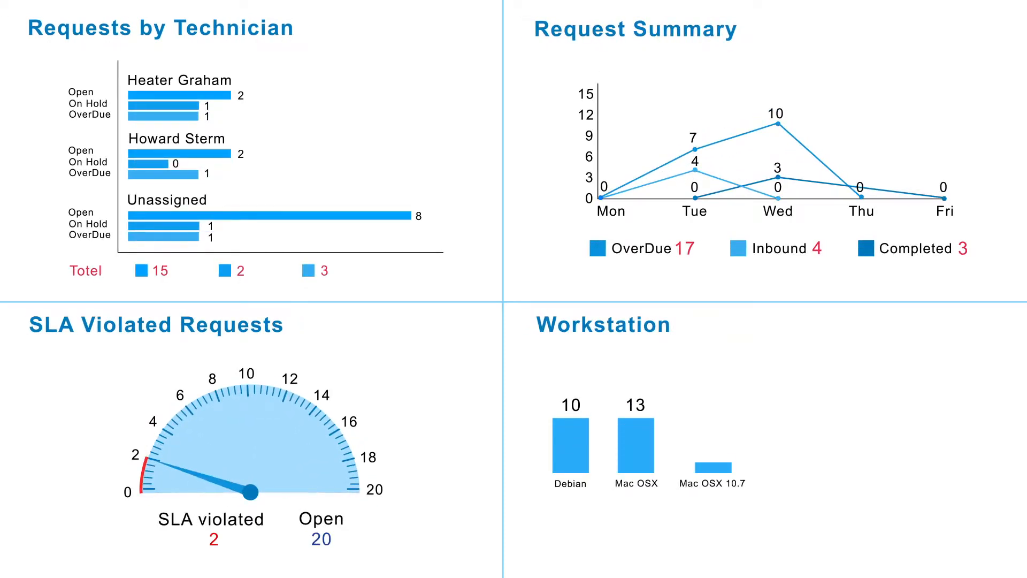
- Show the Inventory devices list with its 11 monitored devices and their statuses
{"action": "left_click", "coordinate": [130, 52]}
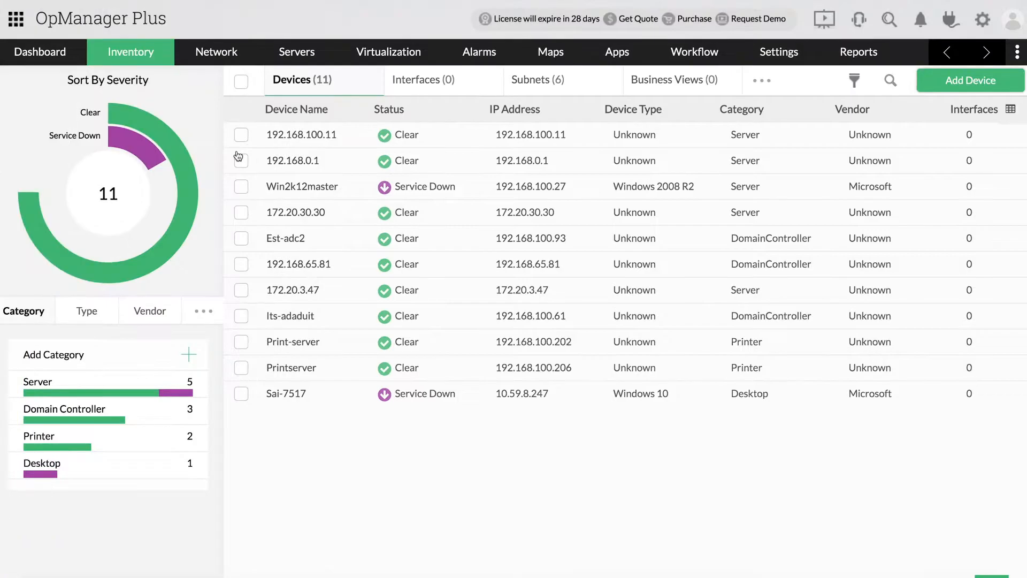
{"action": "mouse_move", "coordinate": [567, 420]}
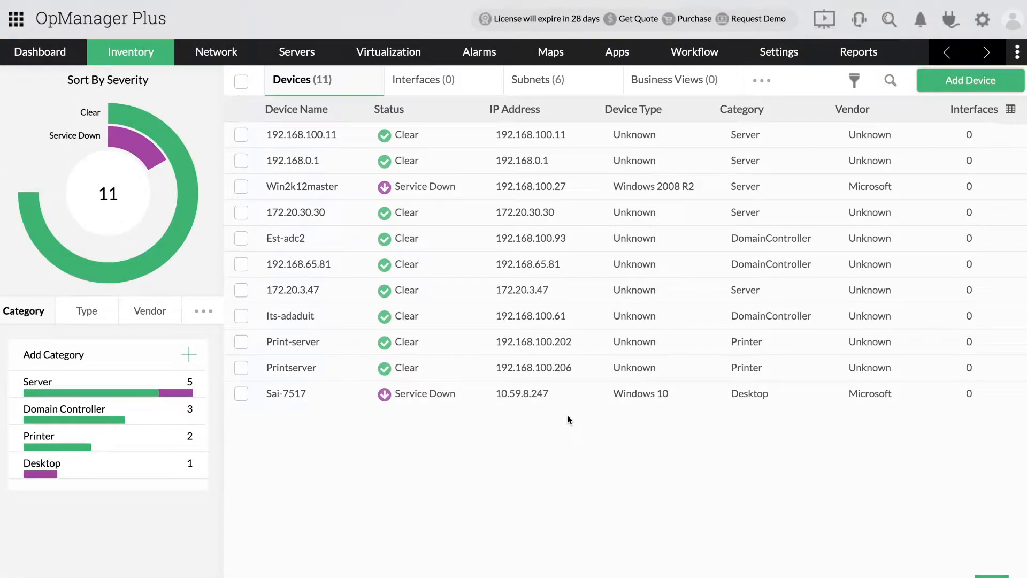
- Open the ServiceNow card's configuration form under Third Party Integrations settings
{"action": "left_click", "coordinate": [779, 52]}
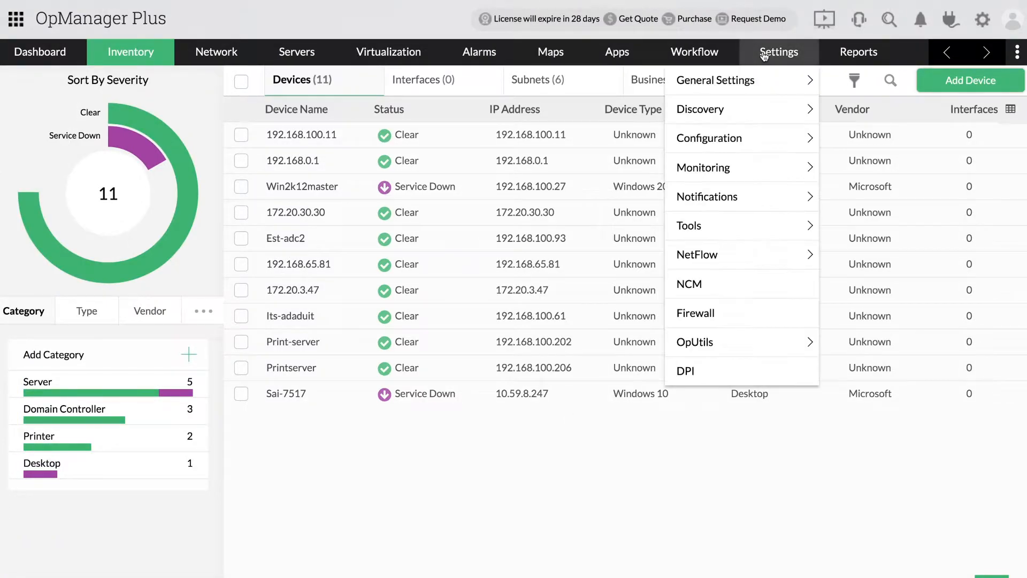
{"action": "left_click", "coordinate": [778, 52]}
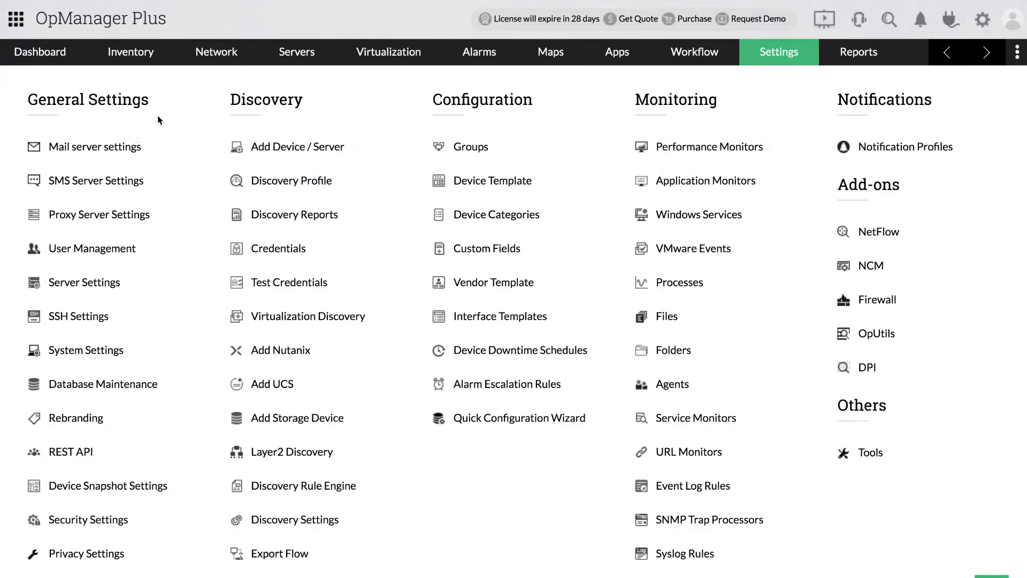
{"action": "scroll", "scroll_direction": "down", "scroll_amount": 3}
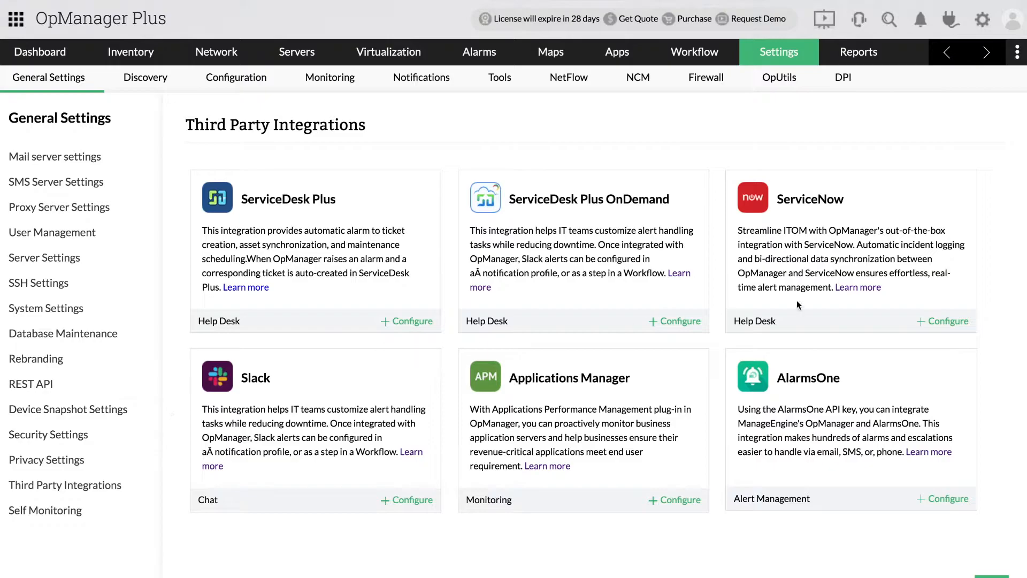
{"action": "left_click", "coordinate": [947, 321]}
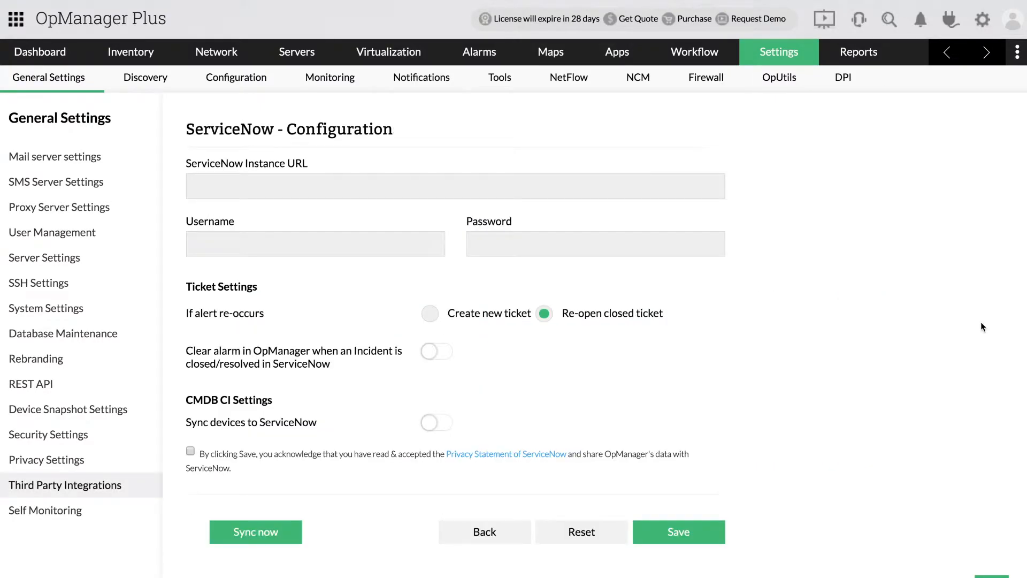
{"action": "mouse_move", "coordinate": [762, 290]}
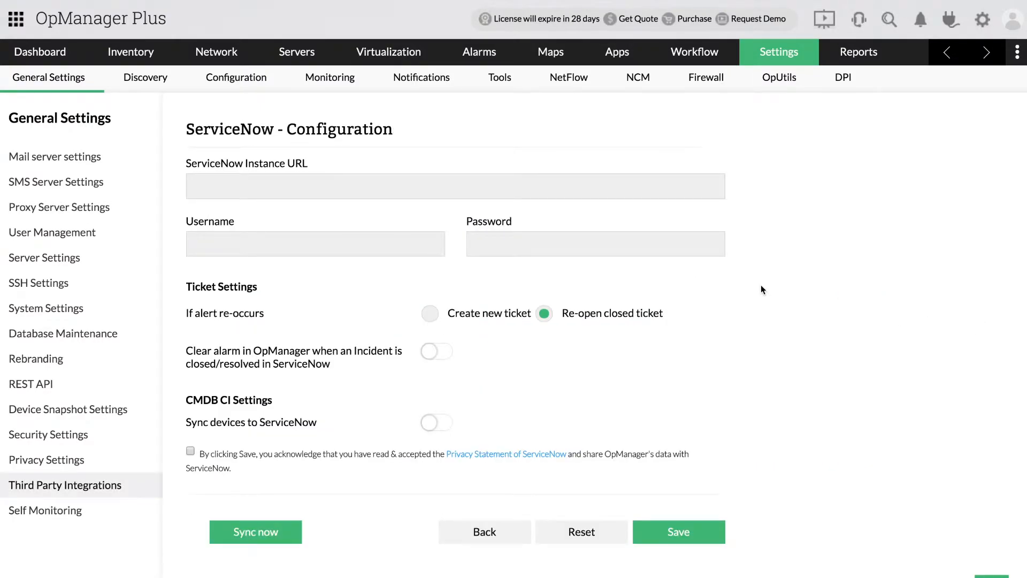
{"action": "type", "text": "https://dev86440.service-now.com/"}
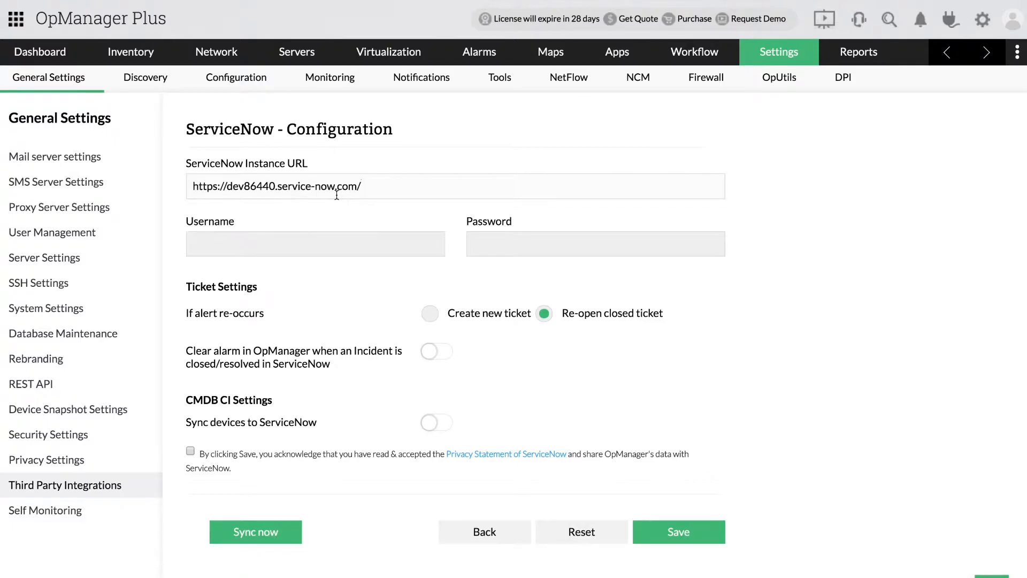
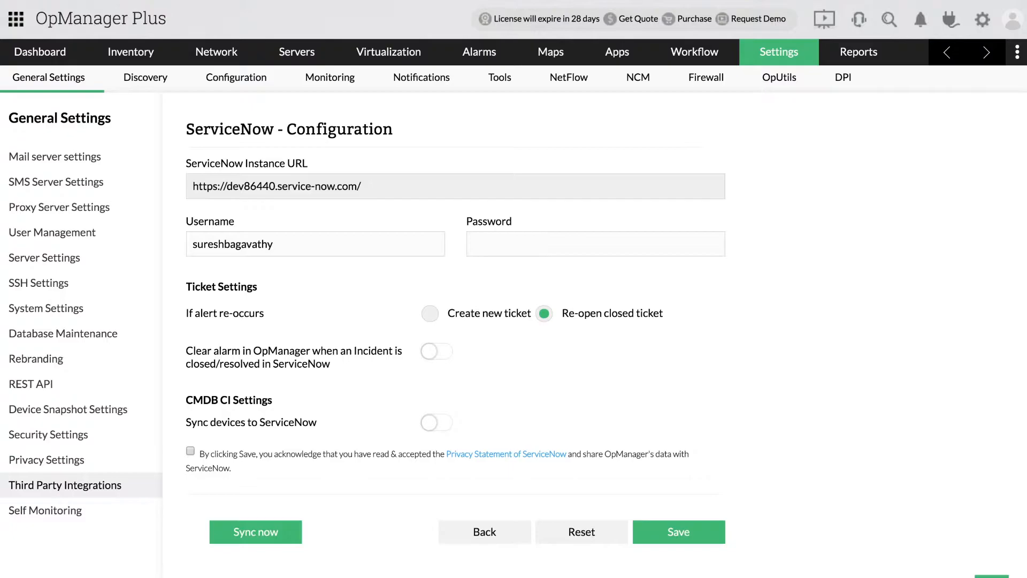
{"action": "type", "text": "password"}
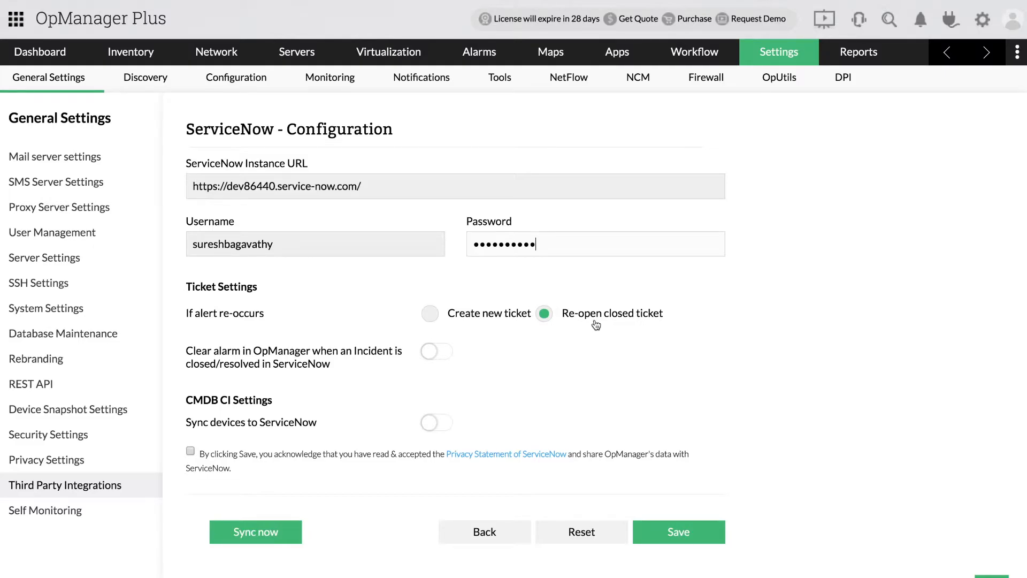
- Choose new ticket on recurrence, enable alarm clearing and CMDB sync, accept privacy, save
{"action": "left_click", "coordinate": [430, 313]}
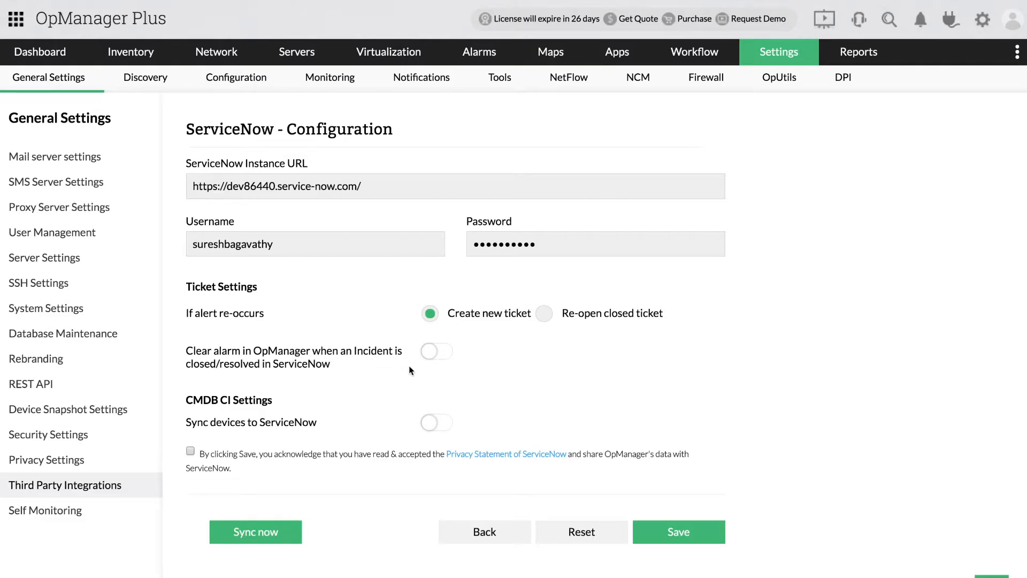
{"action": "left_click", "coordinate": [435, 352]}
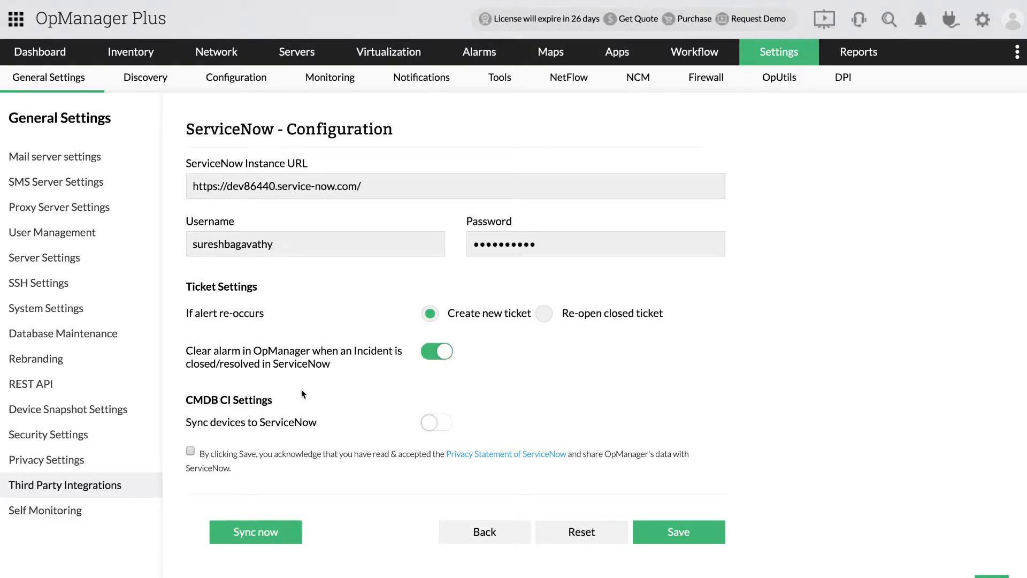
{"action": "mouse_move", "coordinate": [237, 411]}
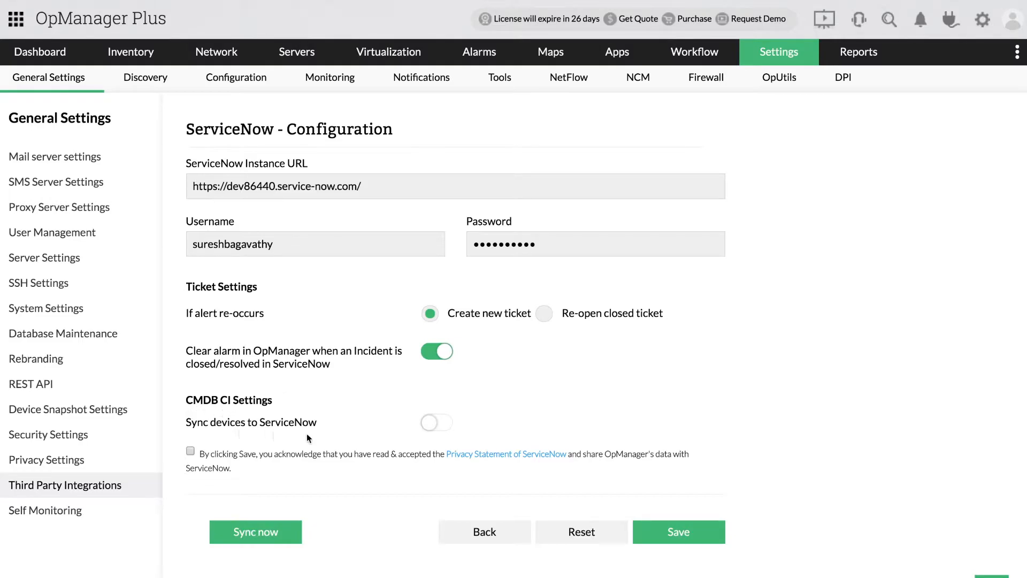
{"action": "mouse_move", "coordinate": [435, 422]}
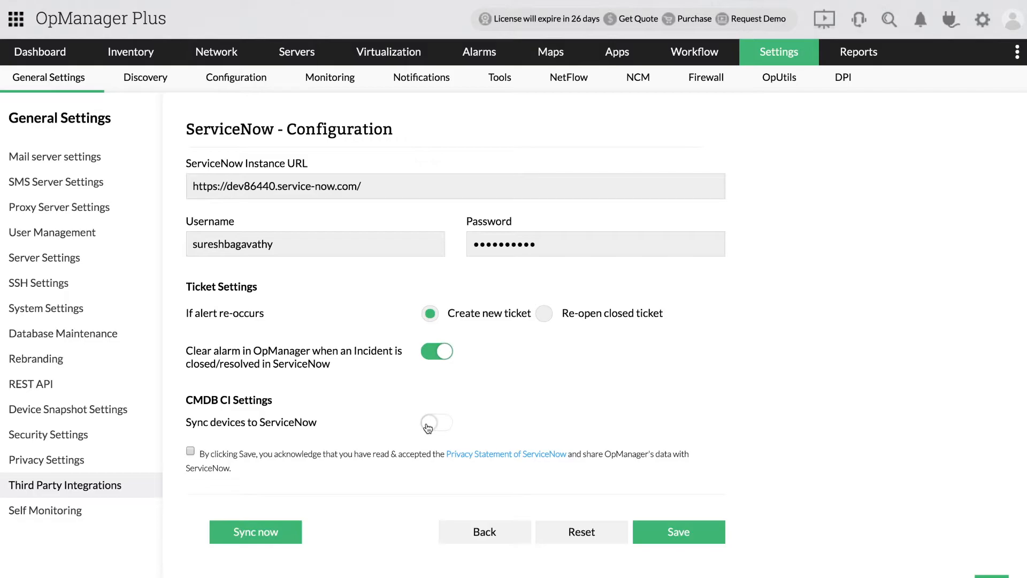
{"action": "left_click", "coordinate": [435, 423]}
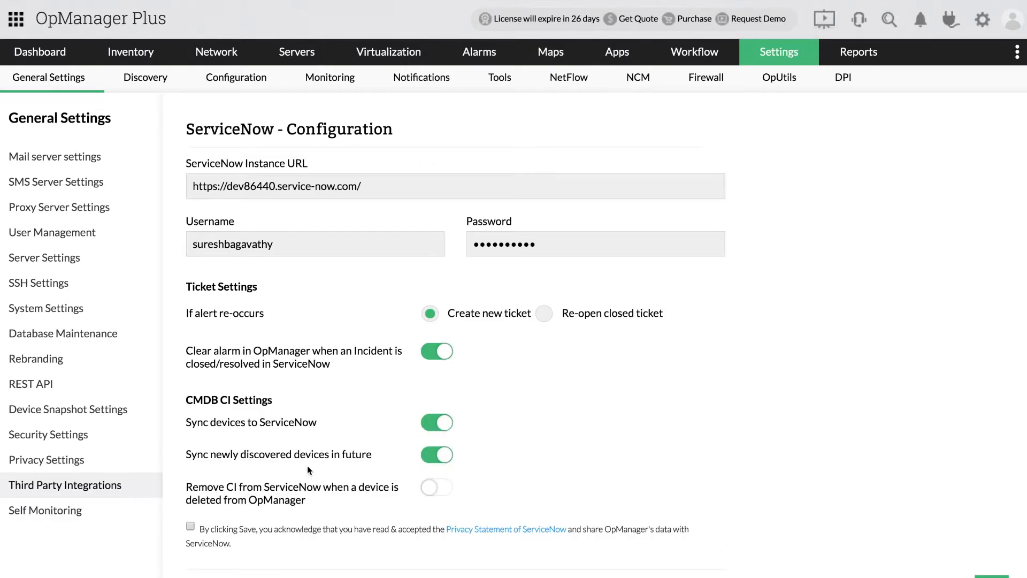
{"action": "mouse_move", "coordinate": [311, 465]}
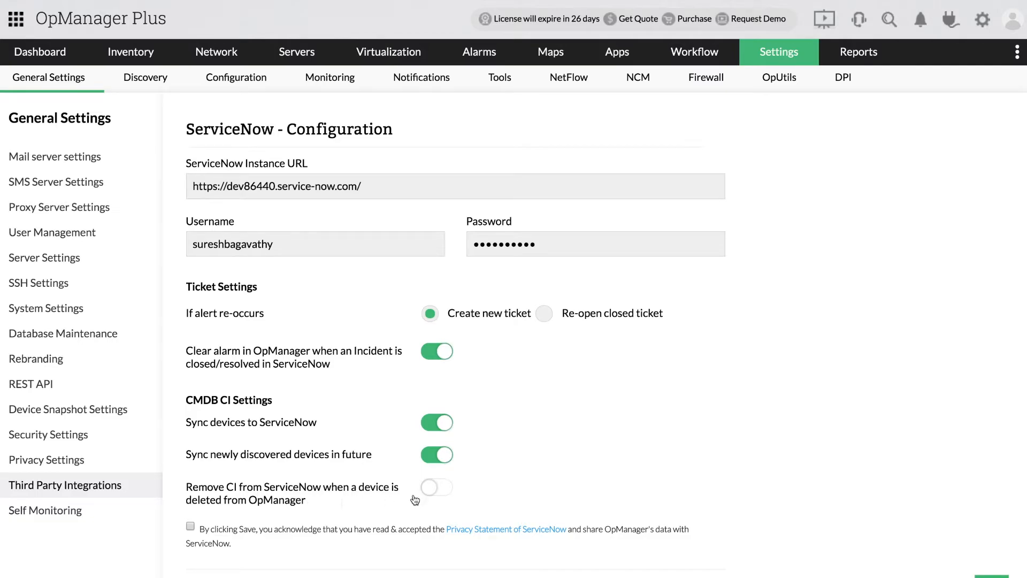
{"action": "left_click", "coordinate": [435, 486]}
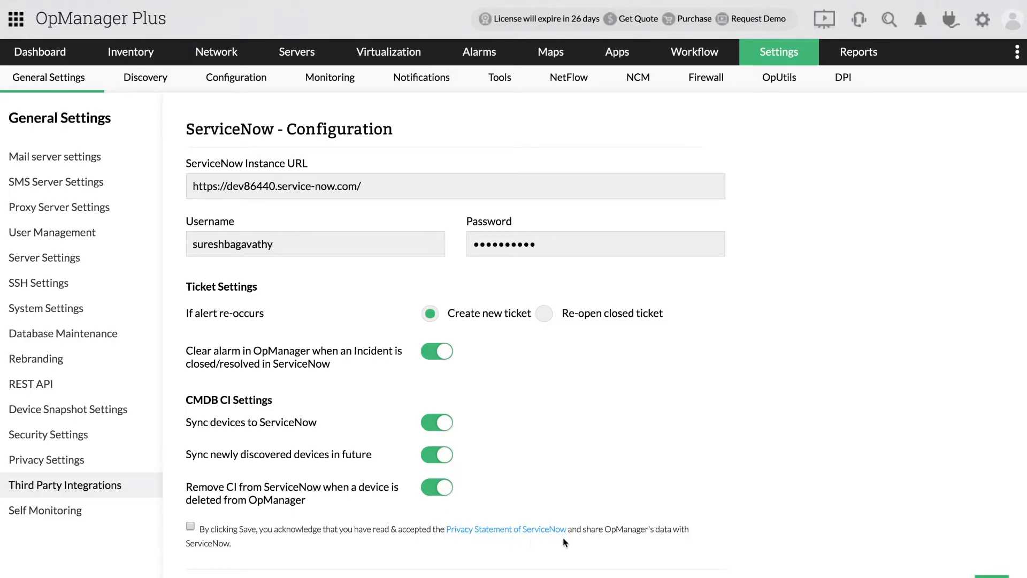
{"action": "left_click", "coordinate": [190, 526]}
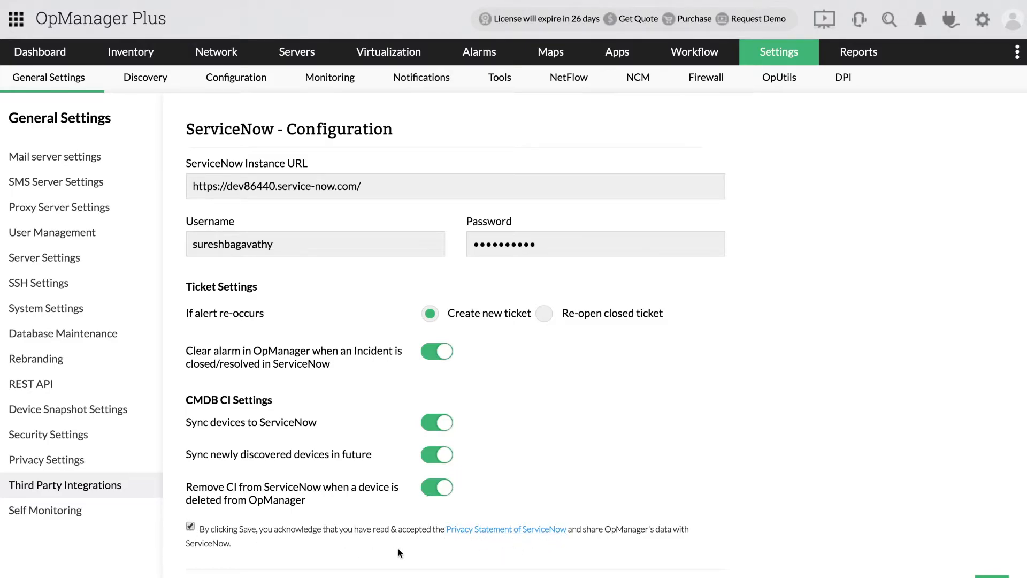
{"action": "scroll", "scroll_direction": "down", "scroll_amount": 3}
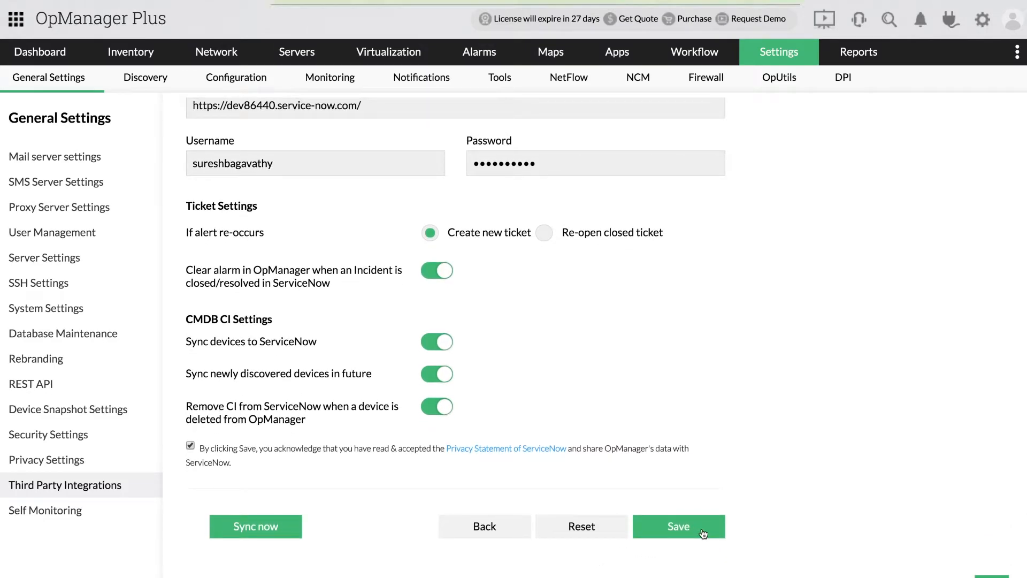
{"action": "left_click", "coordinate": [678, 525]}
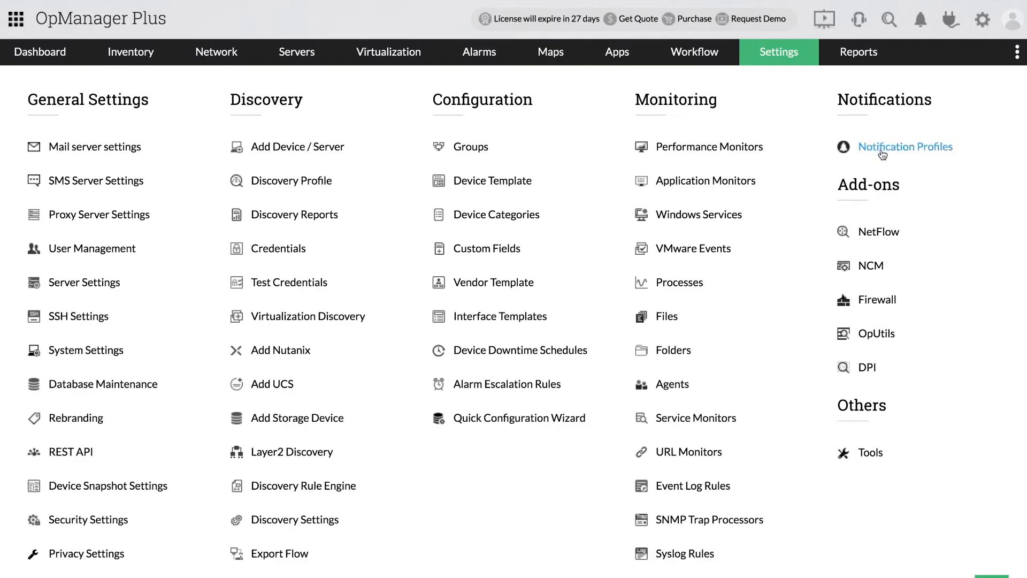
- Go to Notification Profiles and start adding a new profile
{"action": "left_click", "coordinate": [905, 146]}
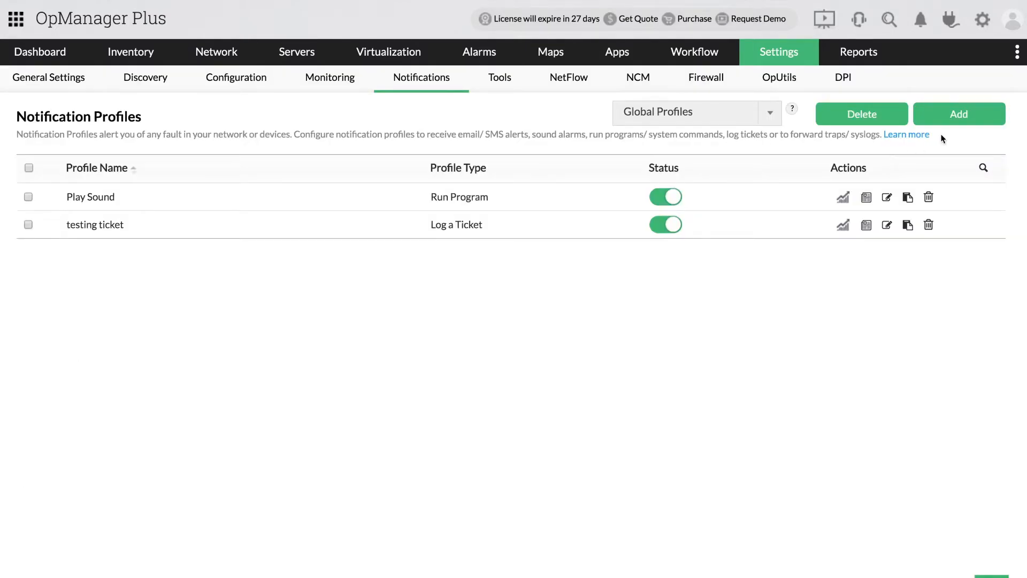
{"action": "left_click", "coordinate": [958, 114]}
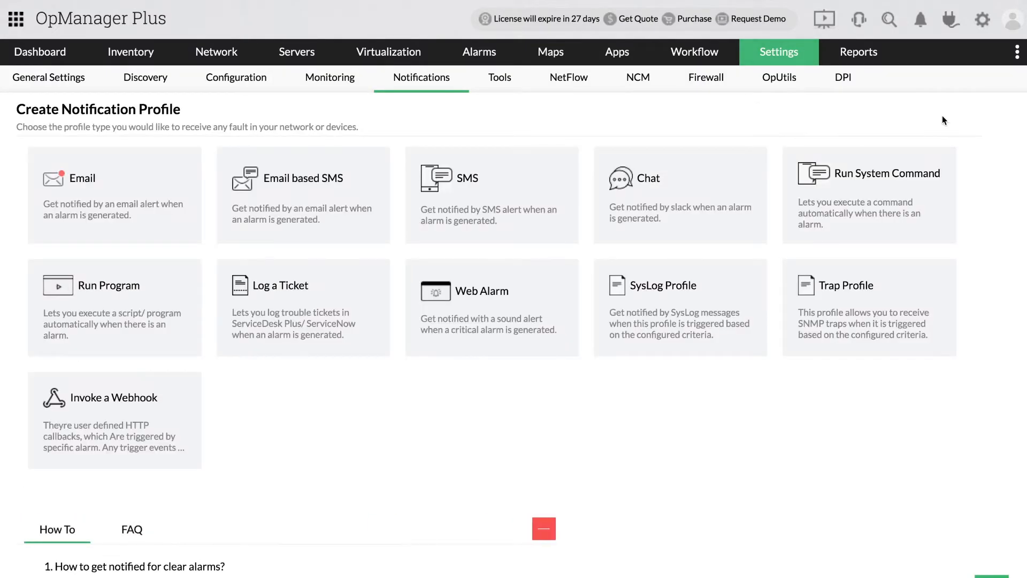
{"action": "mouse_move", "coordinate": [326, 308]}
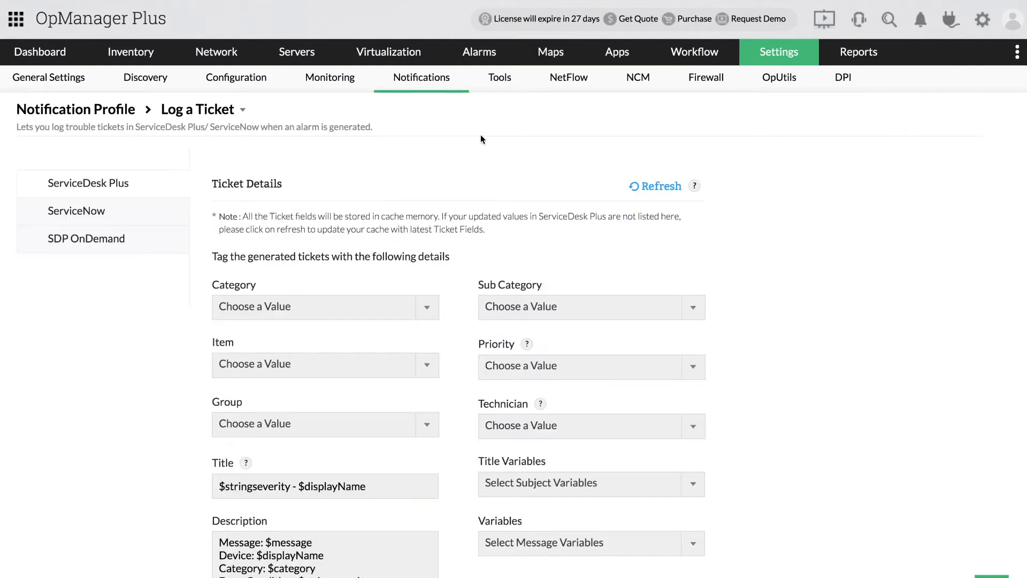
{"action": "mouse_move", "coordinate": [172, 171]}
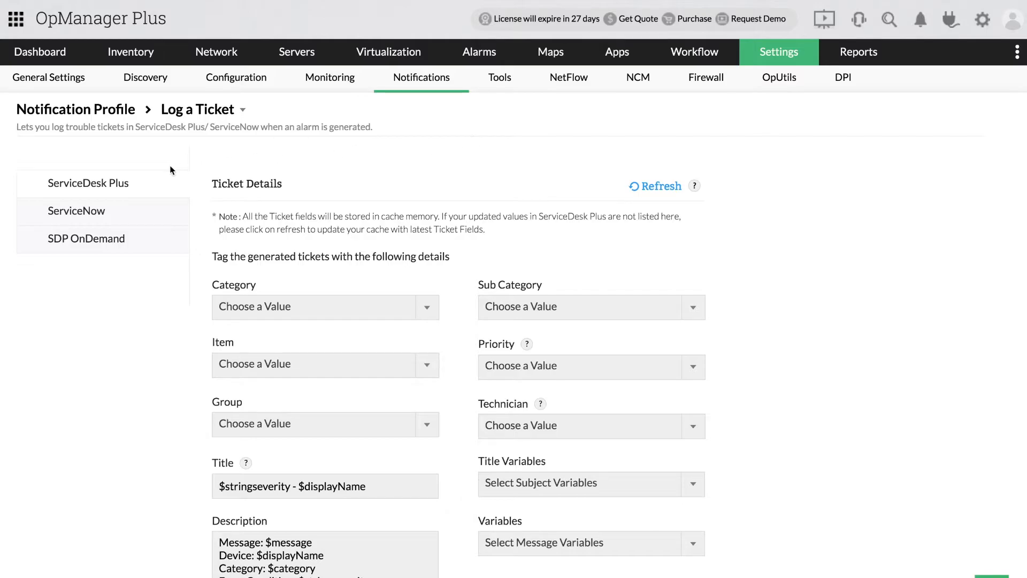
- Switch ticket details to ServiceNow with category Network and priority 2 - High
{"action": "left_click", "coordinate": [76, 210]}
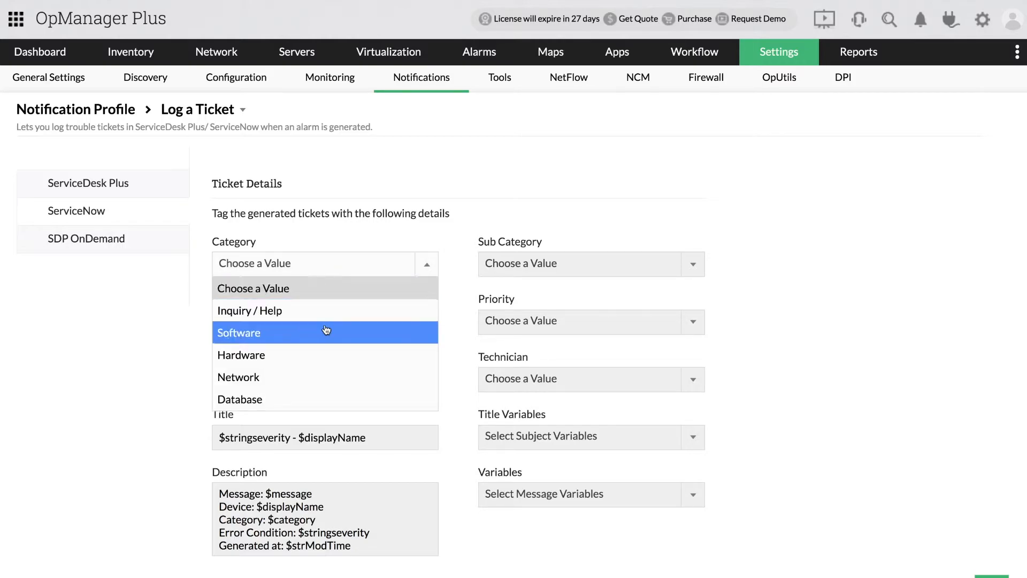
{"action": "left_click", "coordinate": [238, 377]}
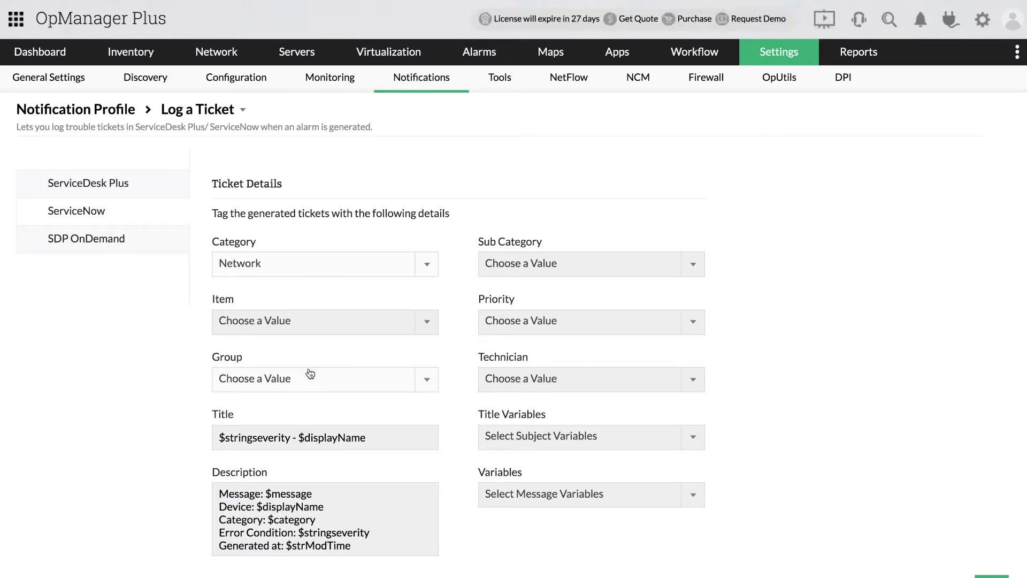
{"action": "mouse_move", "coordinate": [505, 284]}
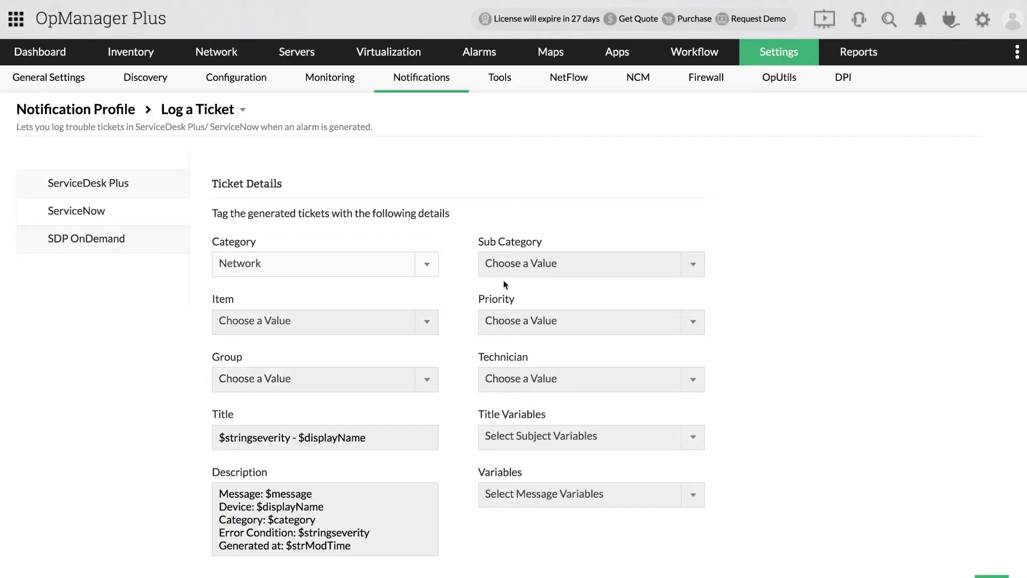
{"action": "left_click", "coordinate": [590, 321]}
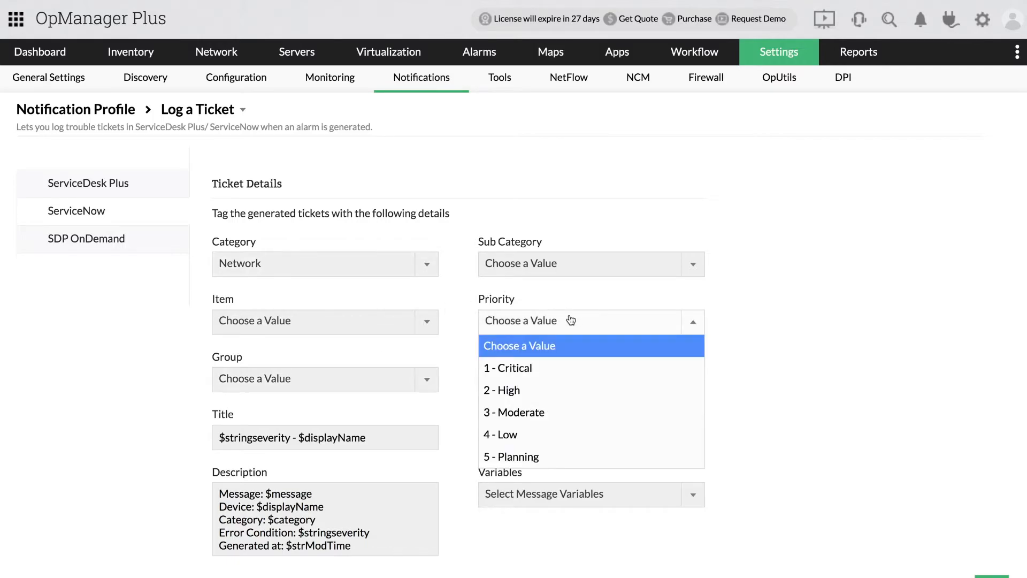
{"action": "left_click", "coordinate": [501, 390]}
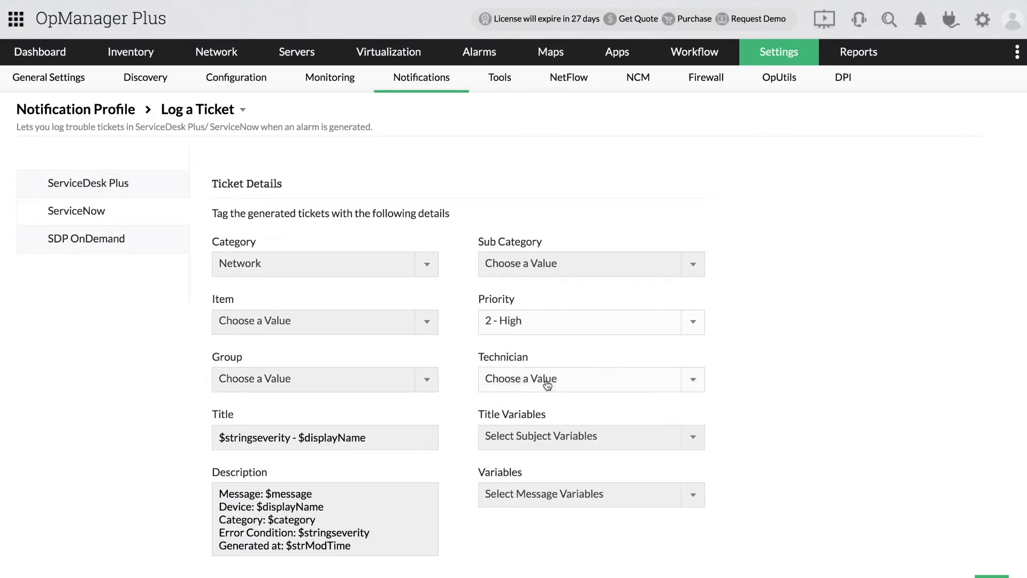
- Assign the technician matching 'sure' to the tickets and continue to criteria
{"action": "left_click", "coordinate": [590, 378]}
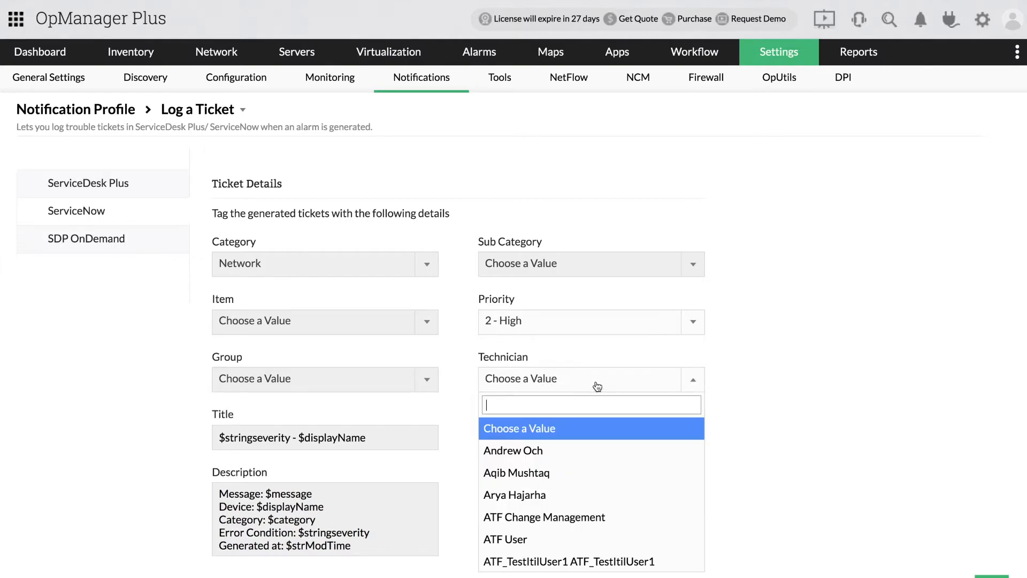
{"action": "type", "text": "sure"}
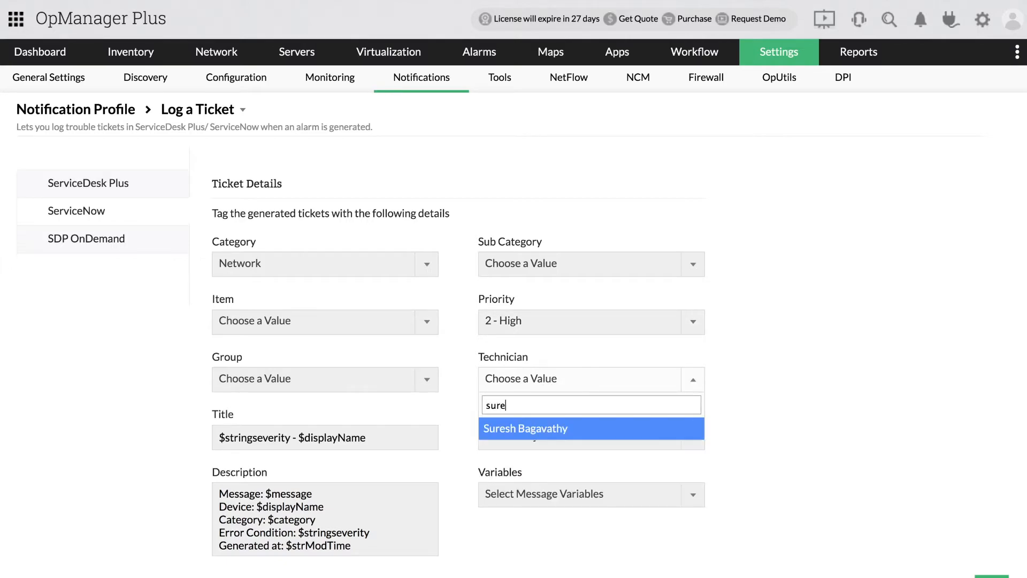
{"action": "left_click", "coordinate": [524, 429]}
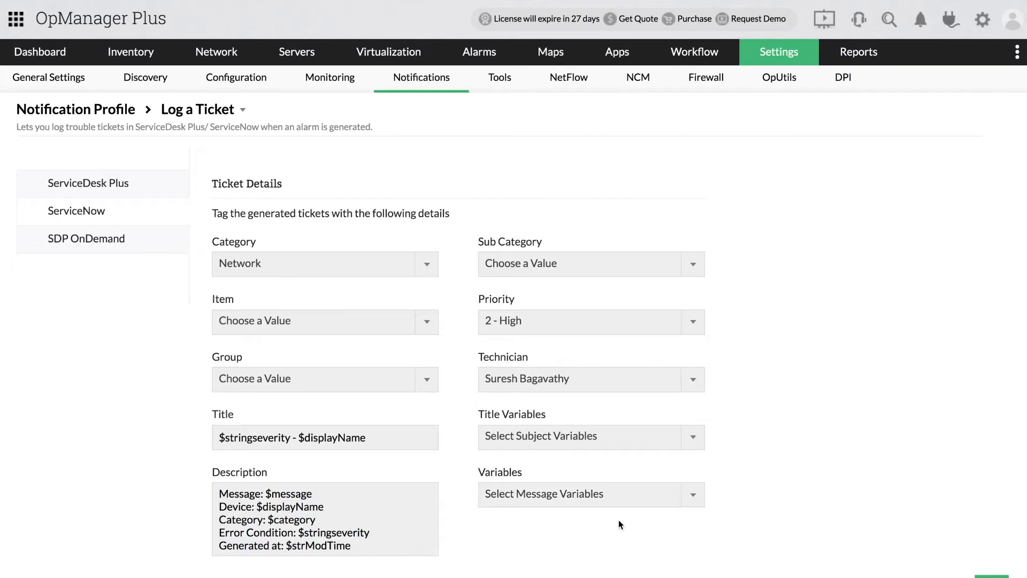
{"action": "scroll", "scroll_direction": "down", "scroll_amount": 3}
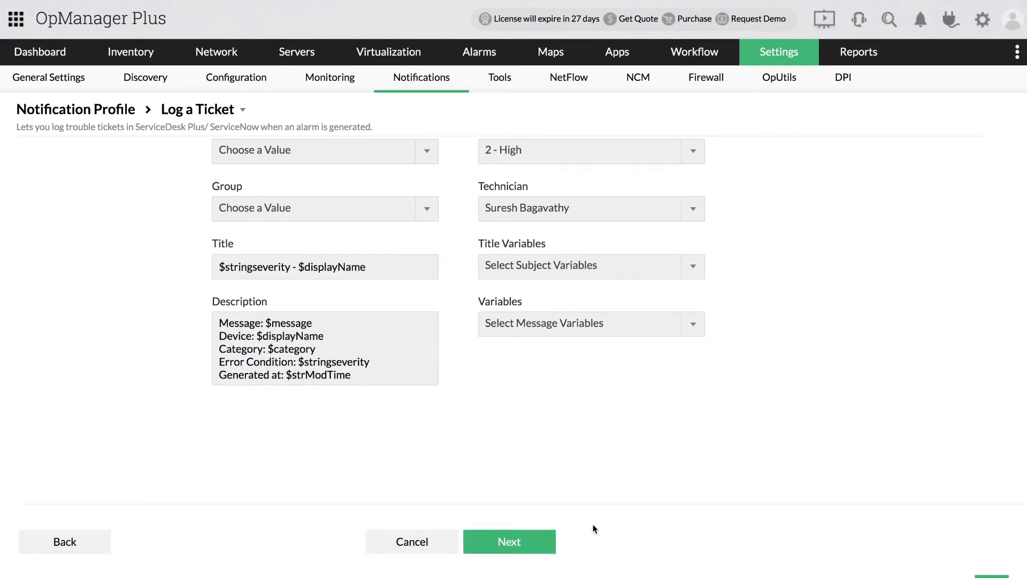
{"action": "left_click", "coordinate": [508, 540]}
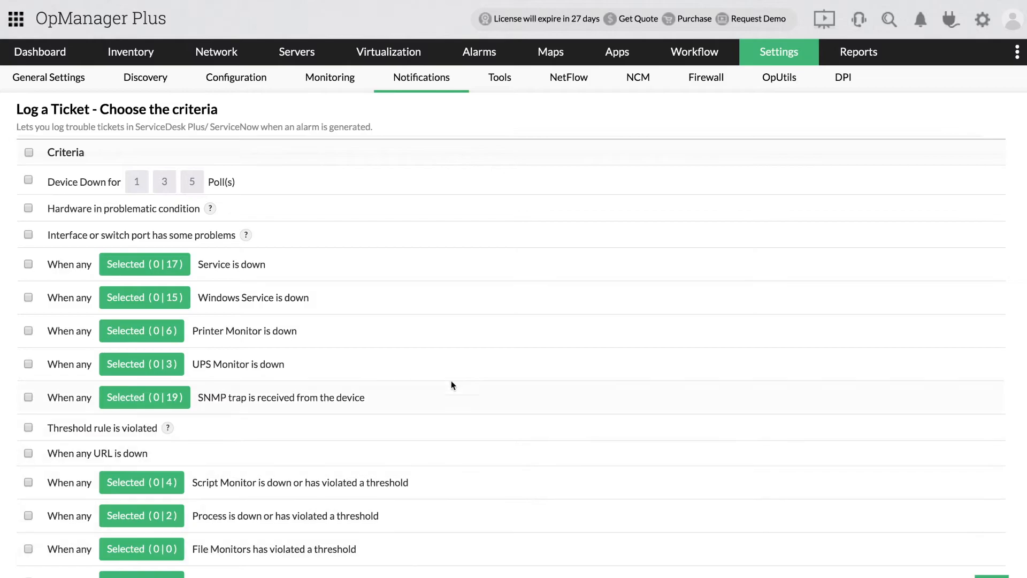
{"action": "mouse_move", "coordinate": [180, 289]}
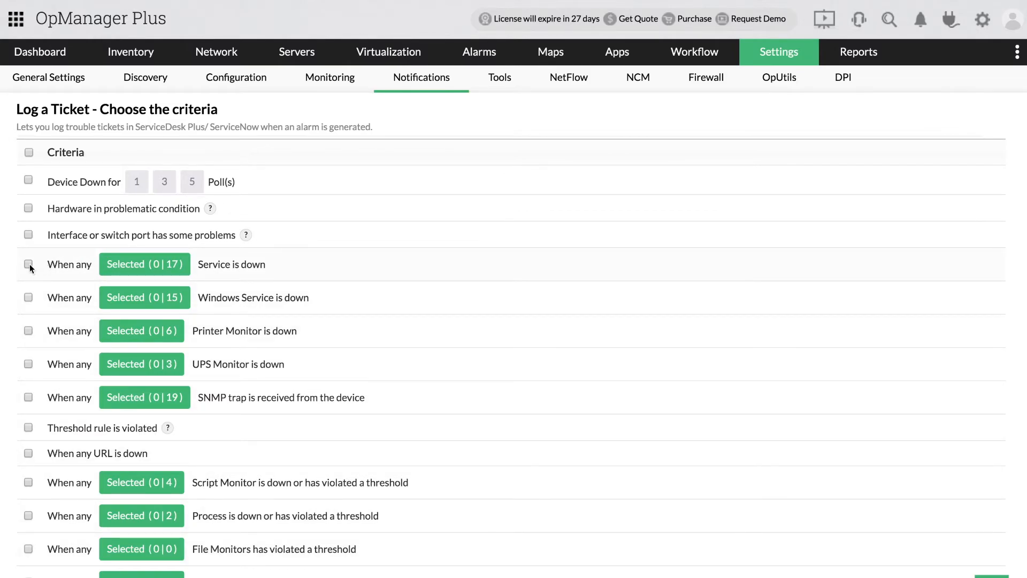
- Tick 'Notify when the alarm is cleared' with all four severities checked
{"action": "scroll", "scroll_direction": "down", "scroll_amount": 3}
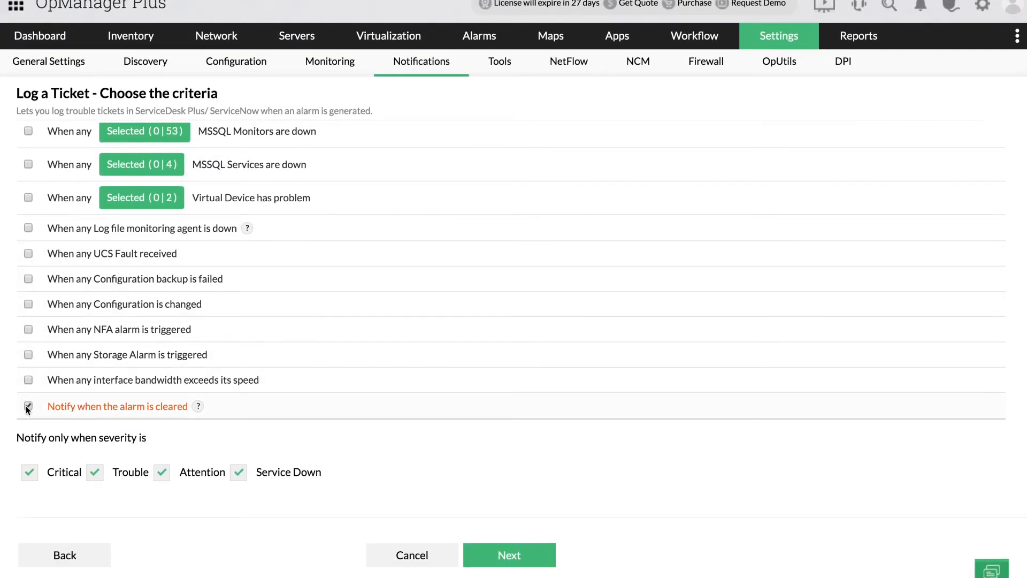
{"action": "left_click", "coordinate": [27, 406]}
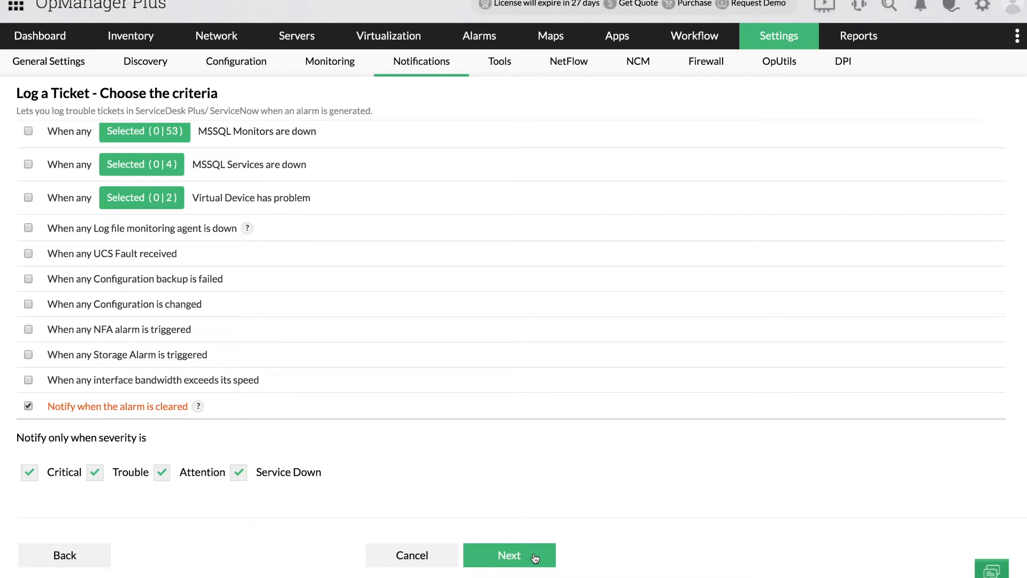
- Filter by Infrastructure Views > Server and move all five servers to Selected Devices
{"action": "left_click", "coordinate": [509, 555]}
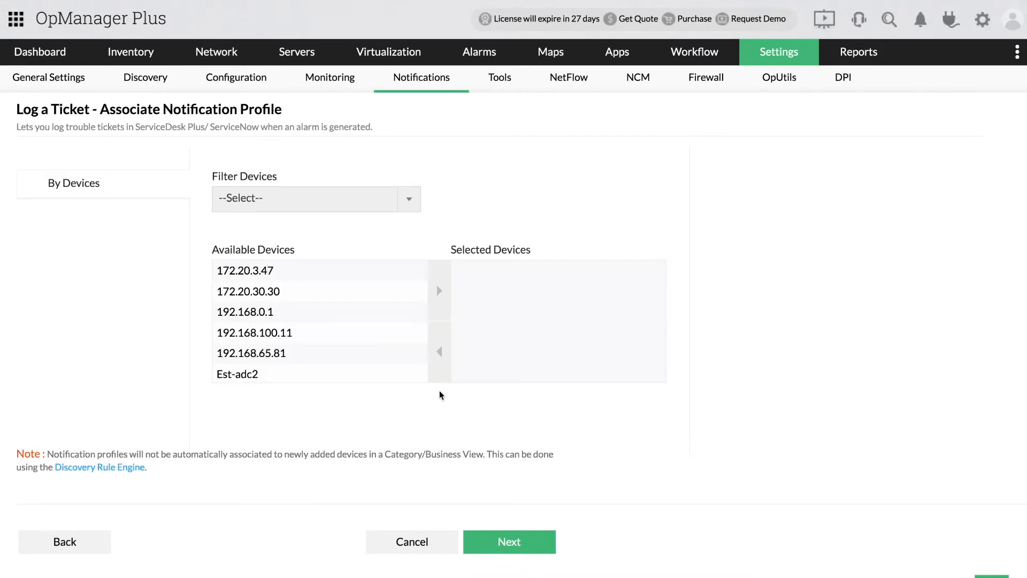
{"action": "mouse_move", "coordinate": [396, 204]}
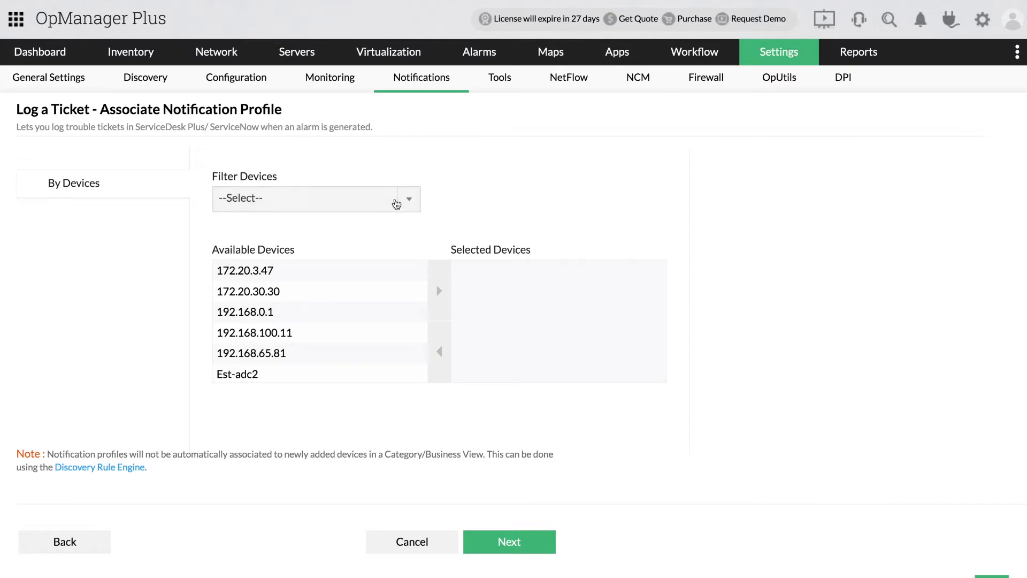
{"action": "left_click", "coordinate": [316, 198]}
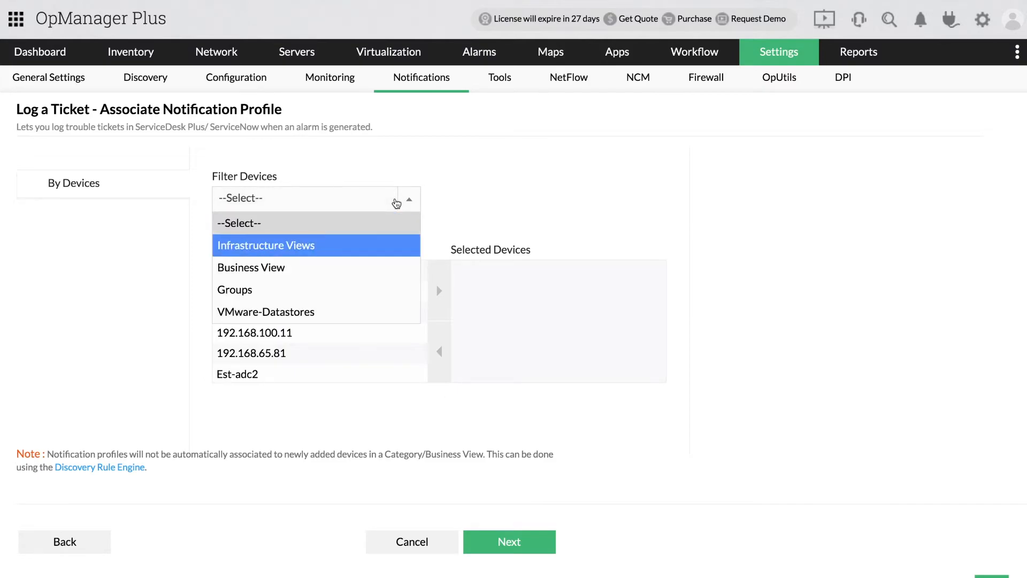
{"action": "left_click", "coordinate": [265, 245]}
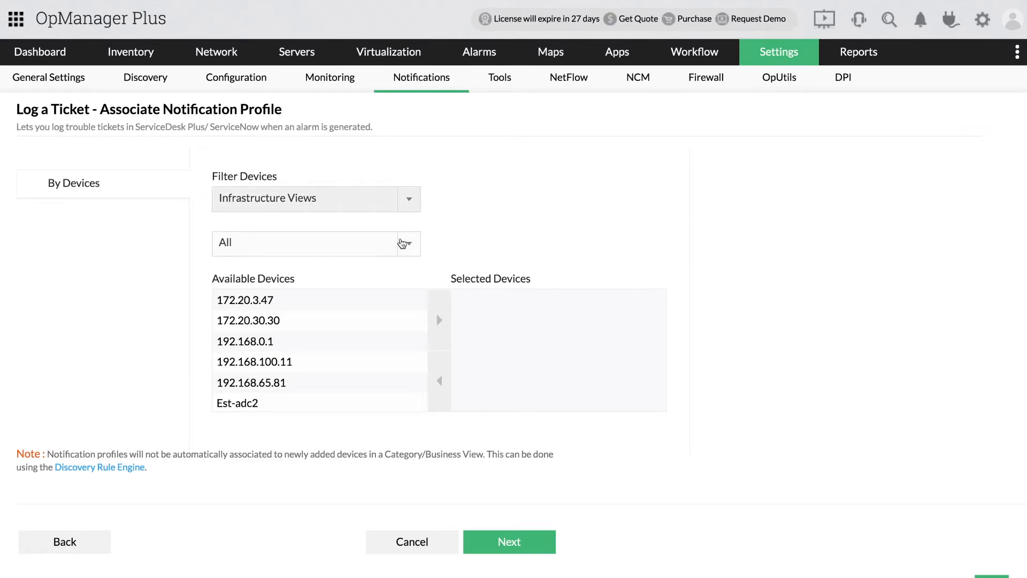
{"action": "left_click", "coordinate": [316, 243]}
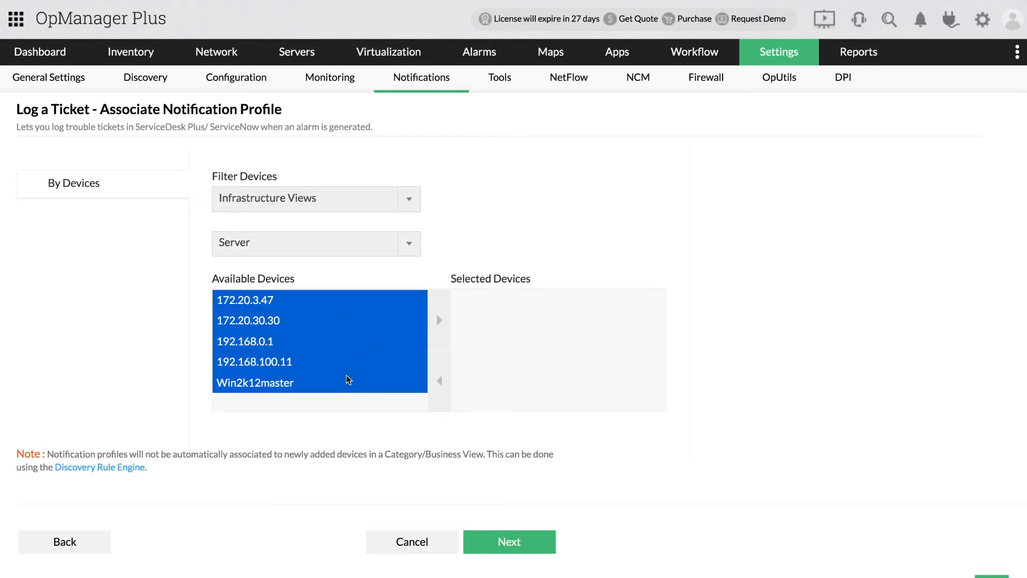
{"action": "mouse_move", "coordinate": [439, 321]}
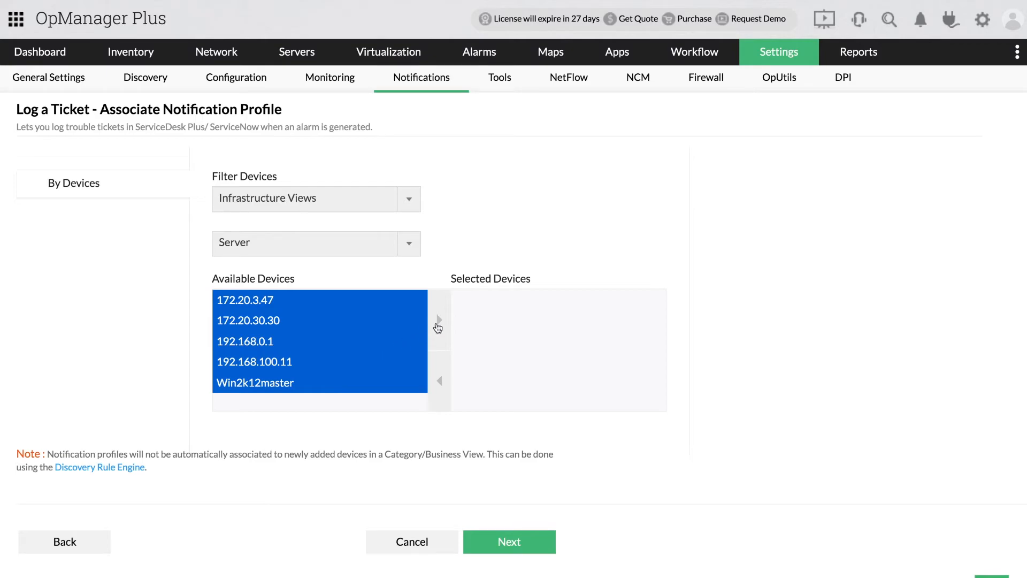
{"action": "left_click", "coordinate": [439, 321]}
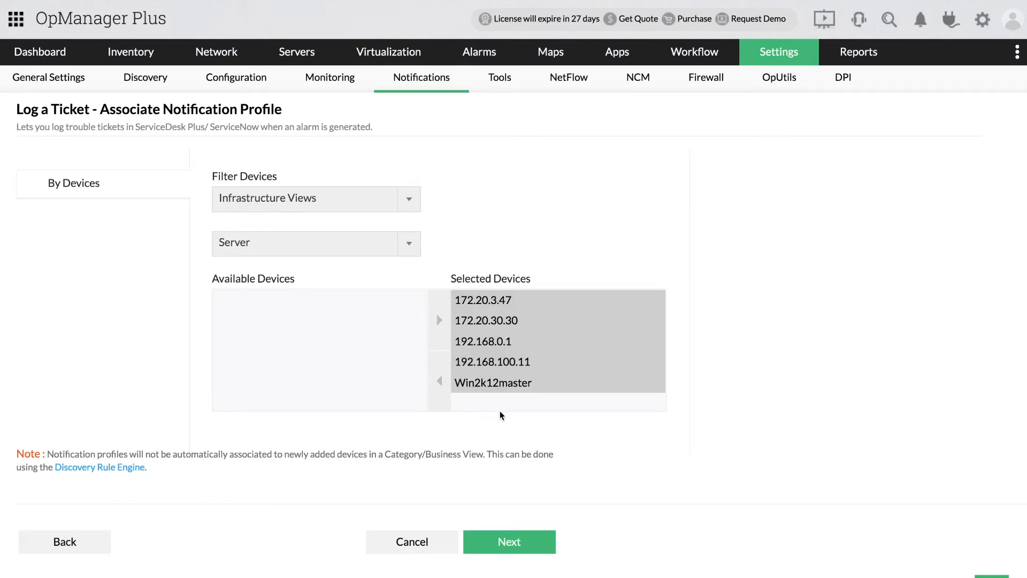
{"action": "mouse_move", "coordinate": [519, 533]}
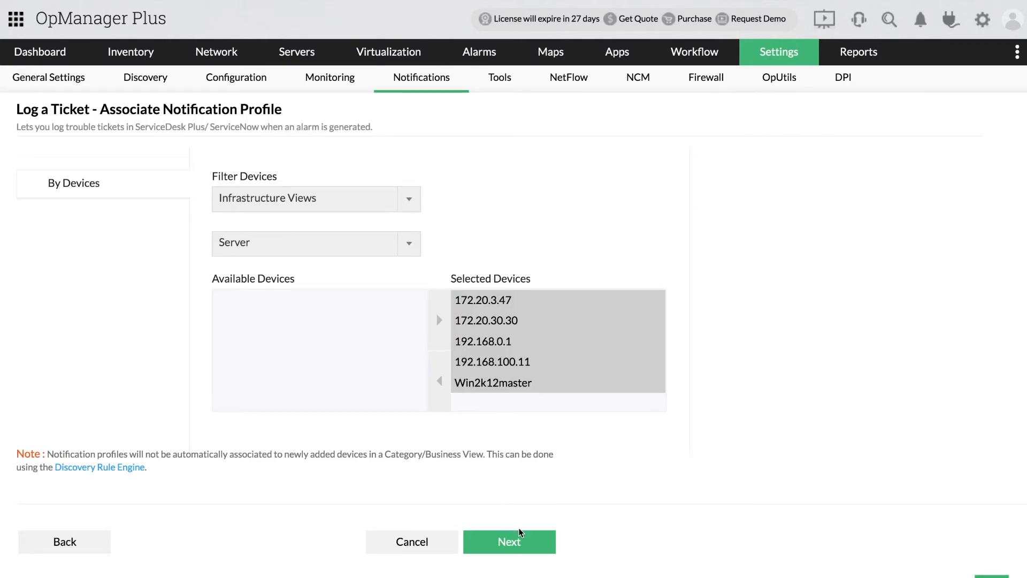
- Set the time window to 'Apply this profile 24x7' with no trigger delays
{"action": "left_click", "coordinate": [508, 541]}
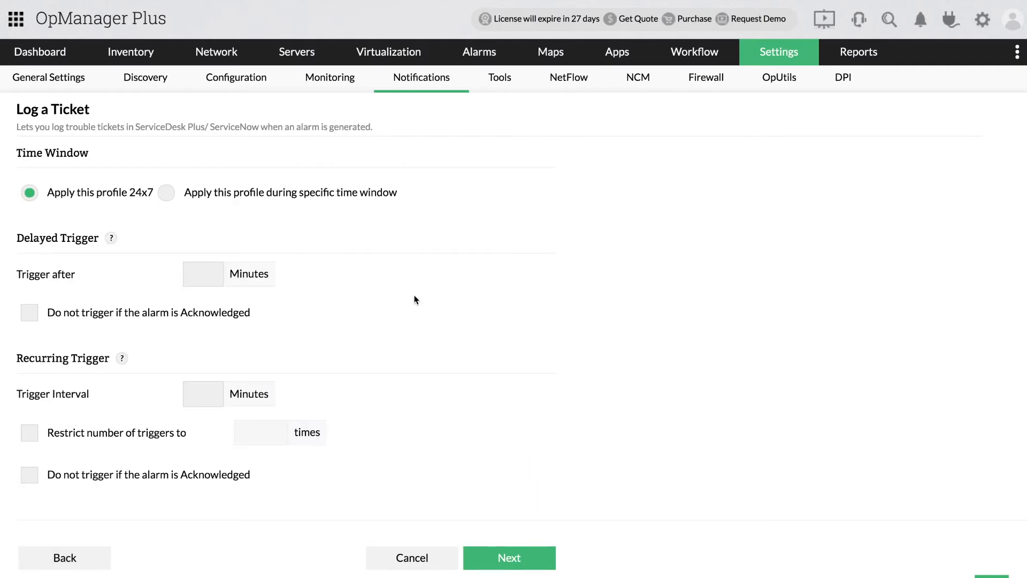
{"action": "left_click", "coordinate": [166, 192]}
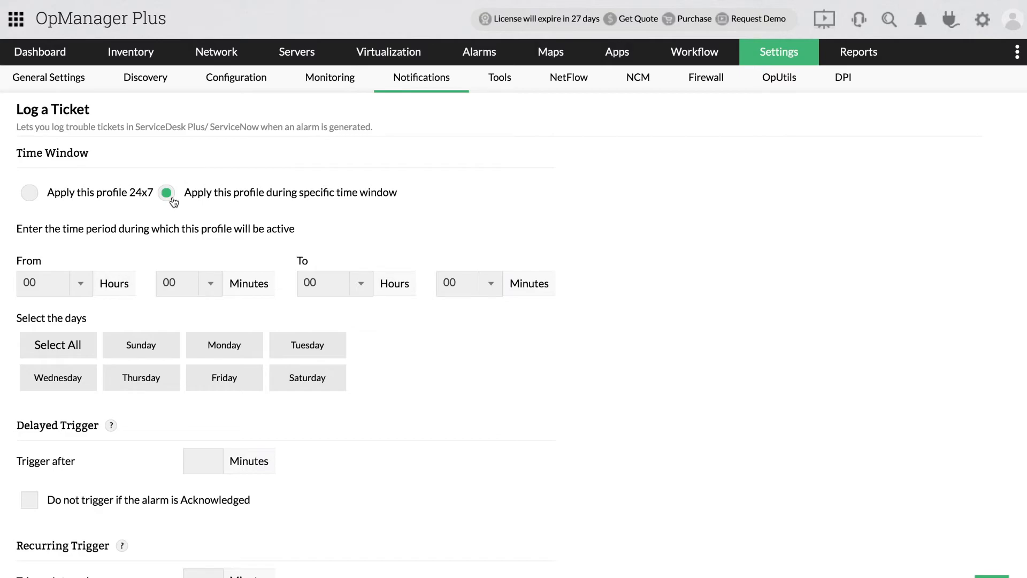
{"action": "left_click", "coordinate": [29, 193]}
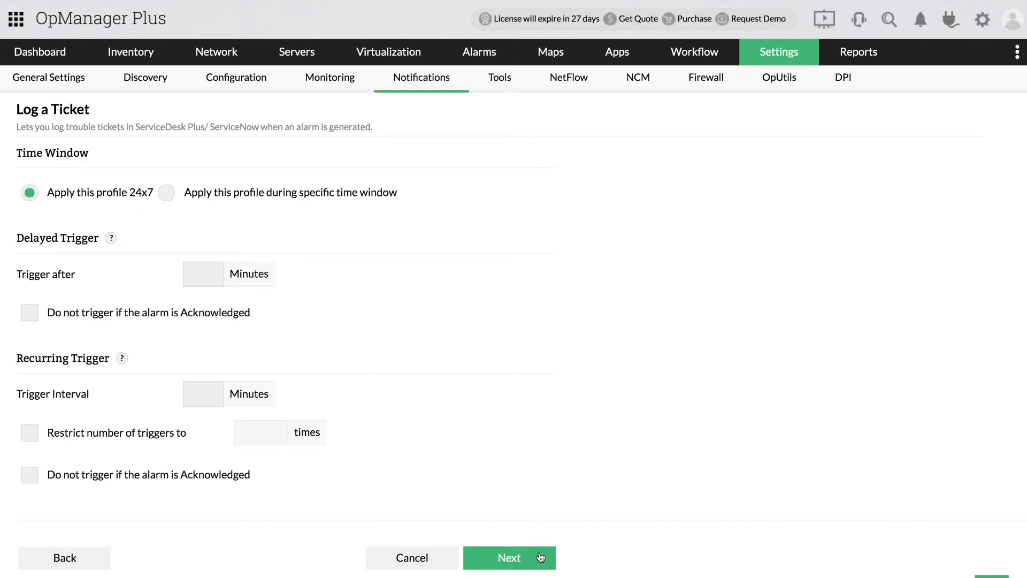
- Enter the name 'Log a ticket for ServiceNow' on the summary page and save
{"action": "left_click", "coordinate": [509, 558]}
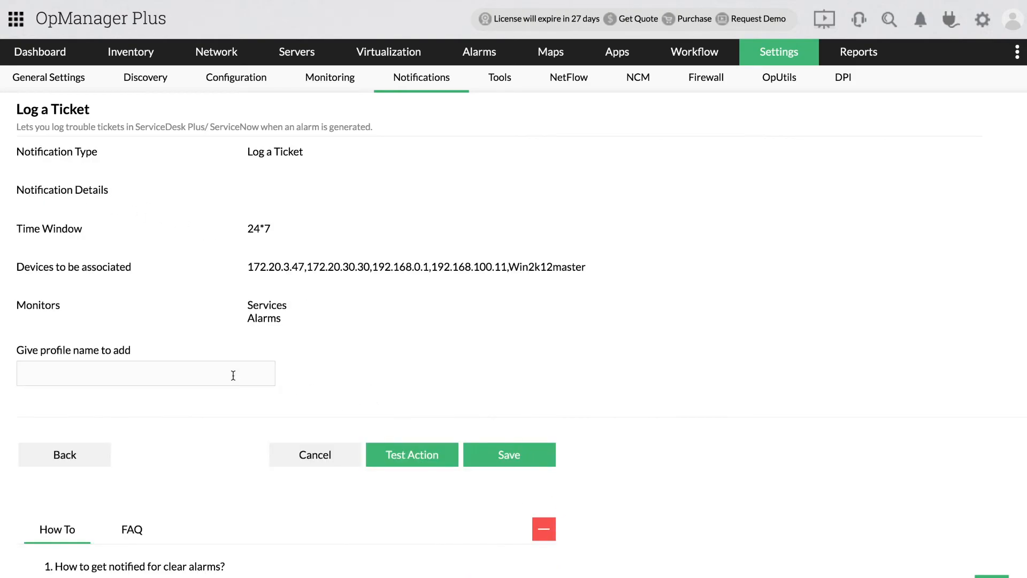
{"action": "type", "text": "Log a ticket for ServiceNow"}
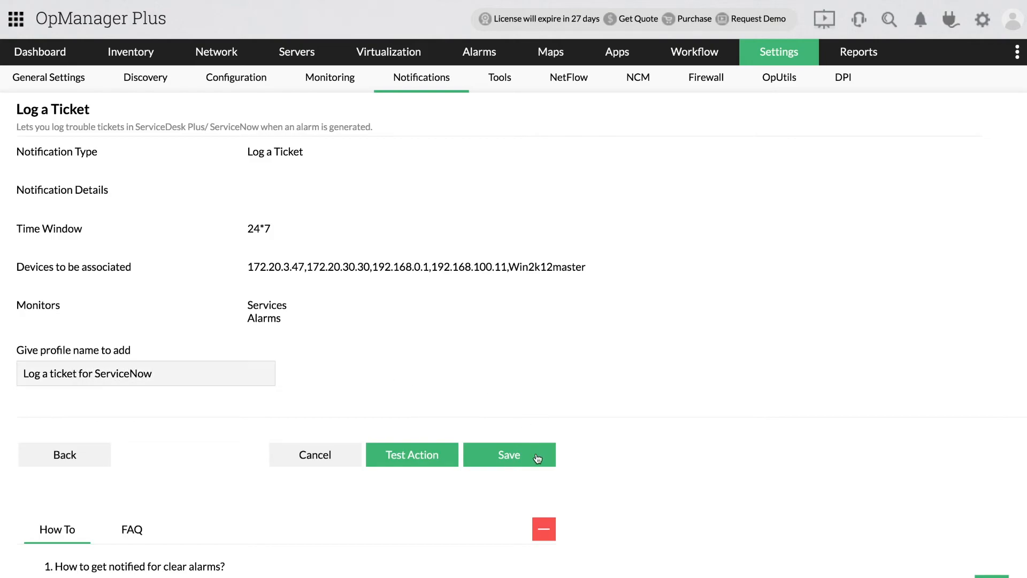
{"action": "left_click", "coordinate": [508, 454]}
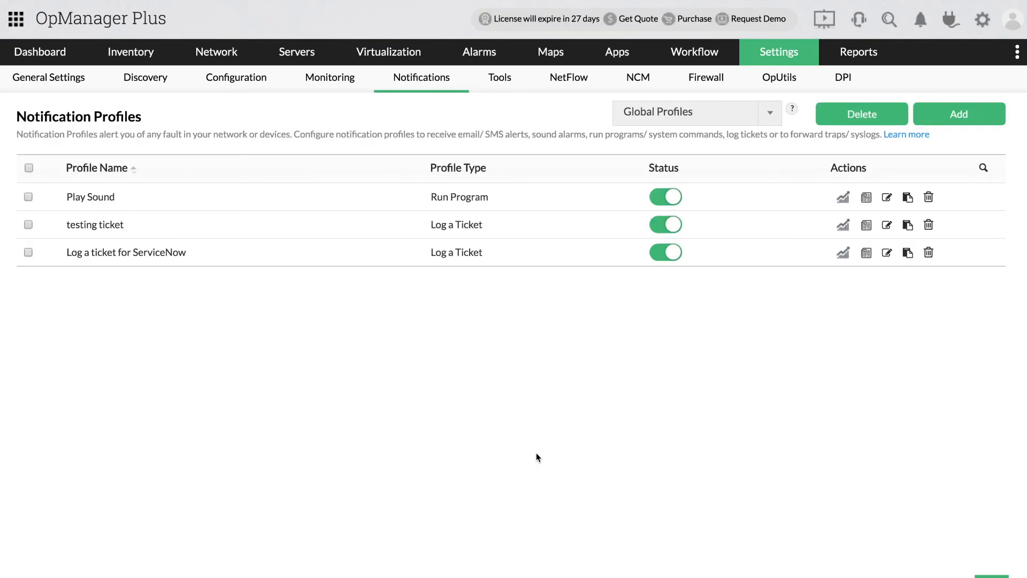
{"action": "mouse_move", "coordinate": [498, 137]}
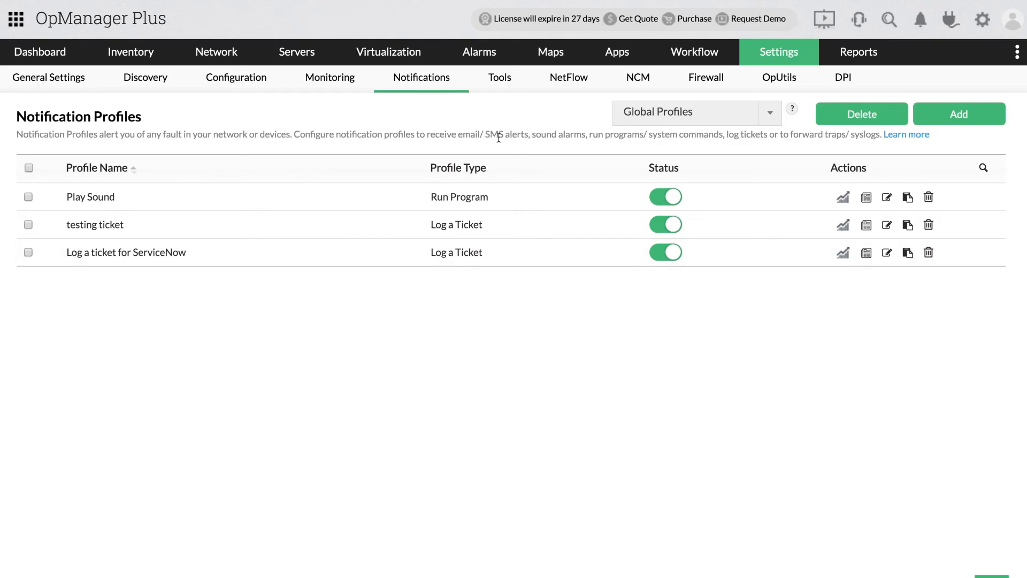
- Open OpManager Plus's All Alarms list showing recent Service Down alarms
{"action": "left_click", "coordinate": [479, 52]}
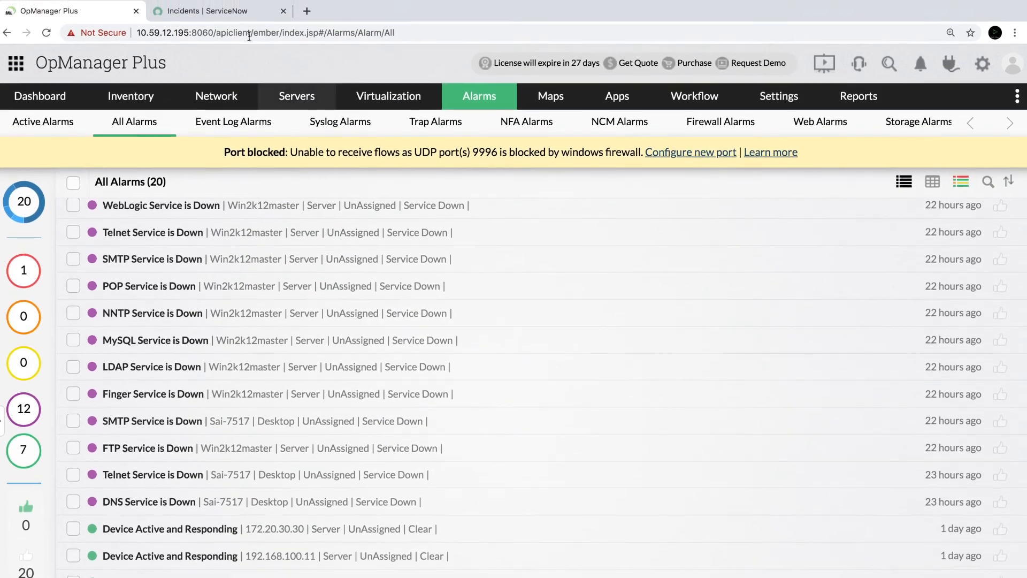
- Switch to the ServiceNow Incidents tab and scroll through the active incidents
{"action": "left_click", "coordinate": [209, 11]}
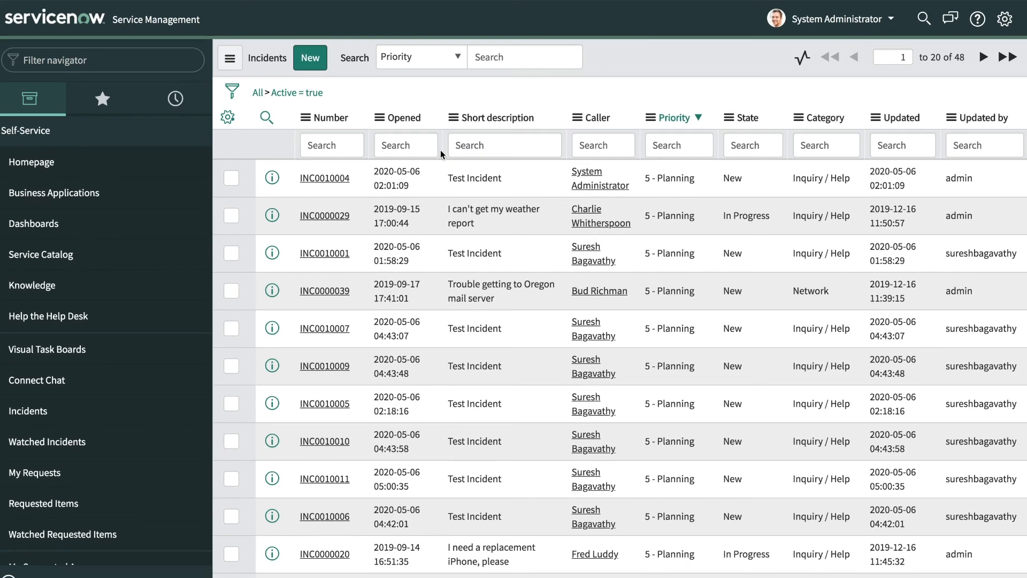
{"action": "scroll", "scroll_direction": "down", "scroll_amount": 3}
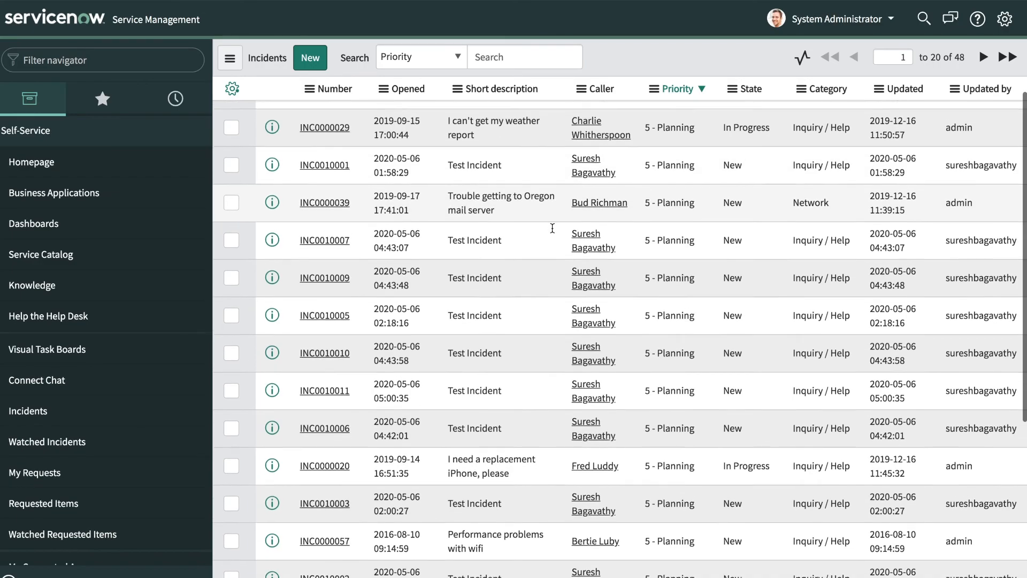
{"action": "scroll", "scroll_direction": "down", "scroll_amount": 3}
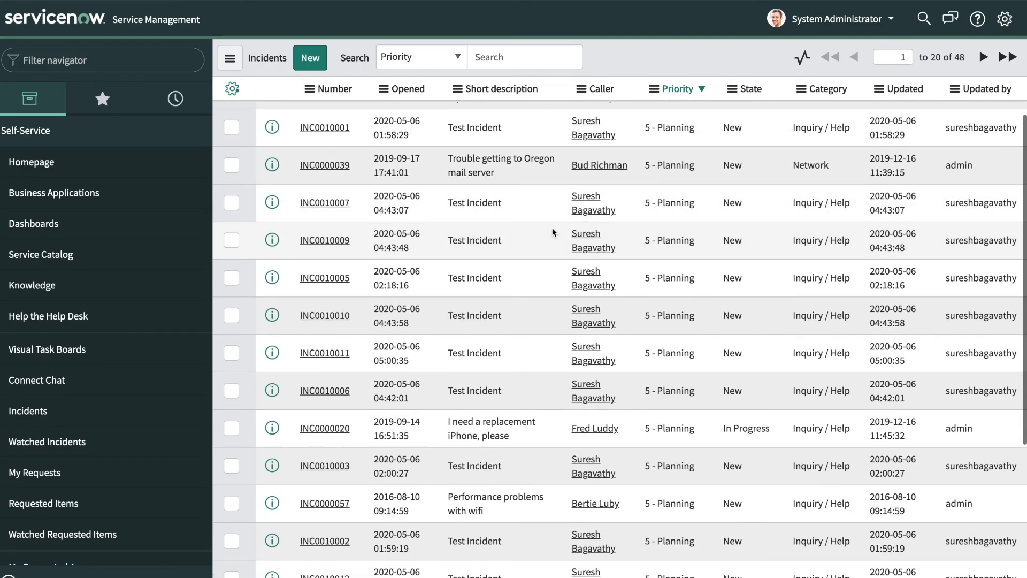